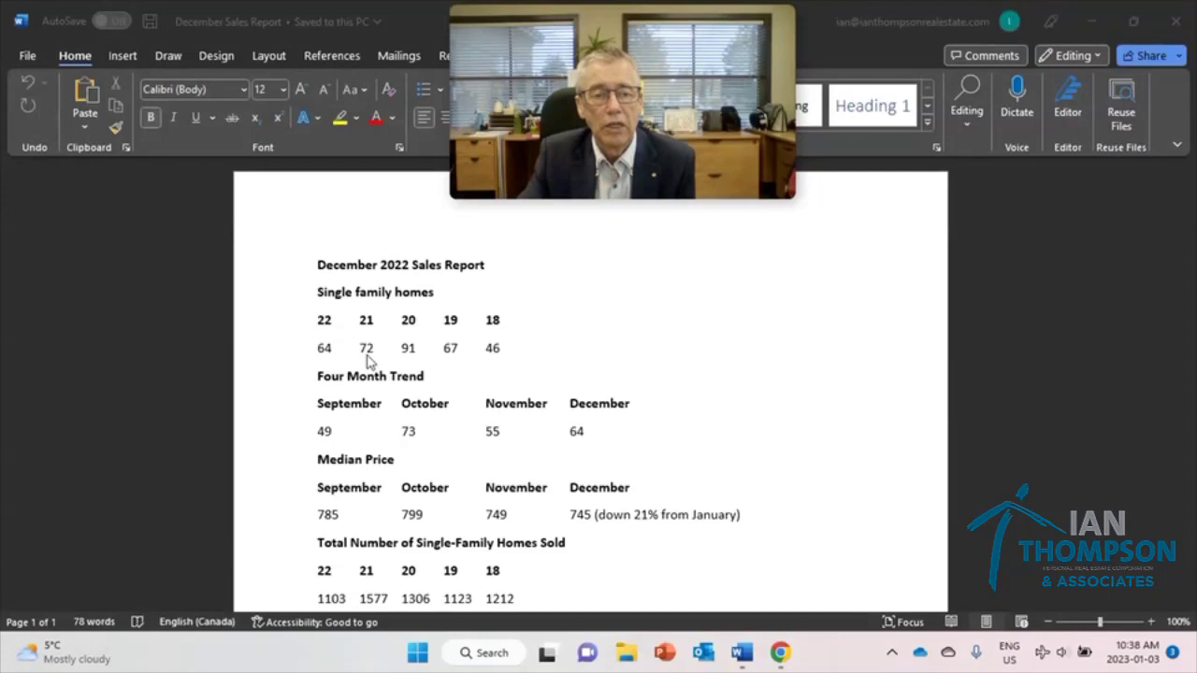
{"action": "mouse_move", "coordinate": [409, 359]}
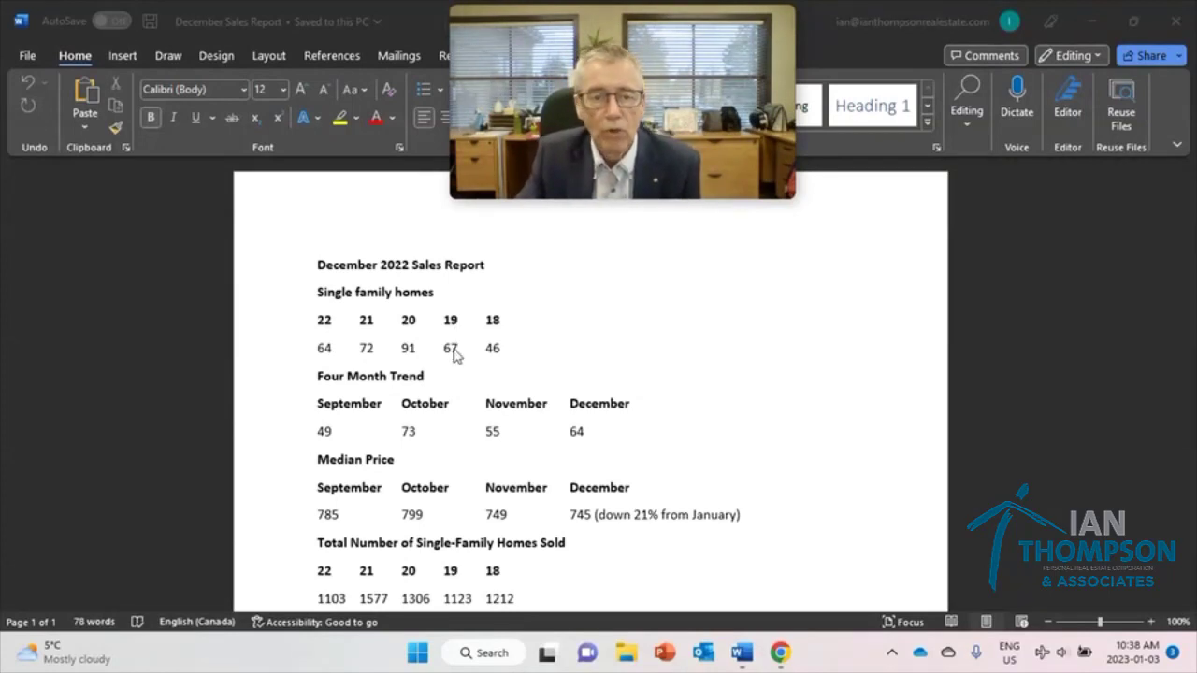
{"action": "mouse_move", "coordinate": [501, 359]}
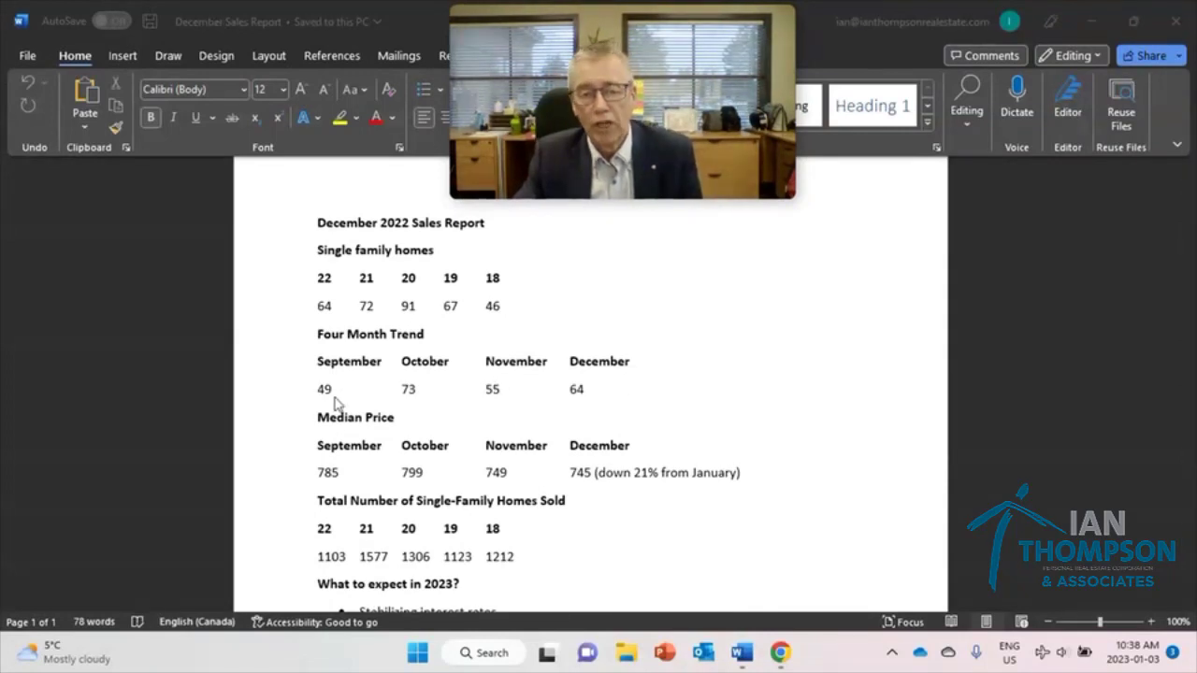
{"action": "mouse_move", "coordinate": [290, 400]}
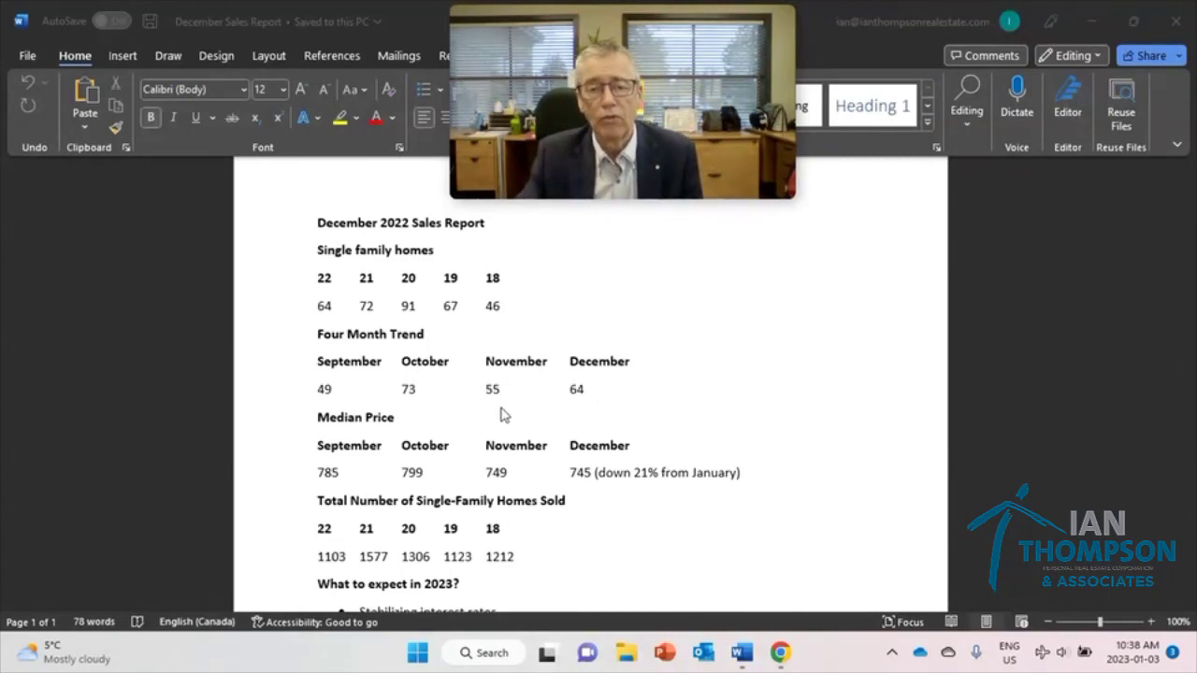
{"action": "mouse_move", "coordinate": [580, 404]}
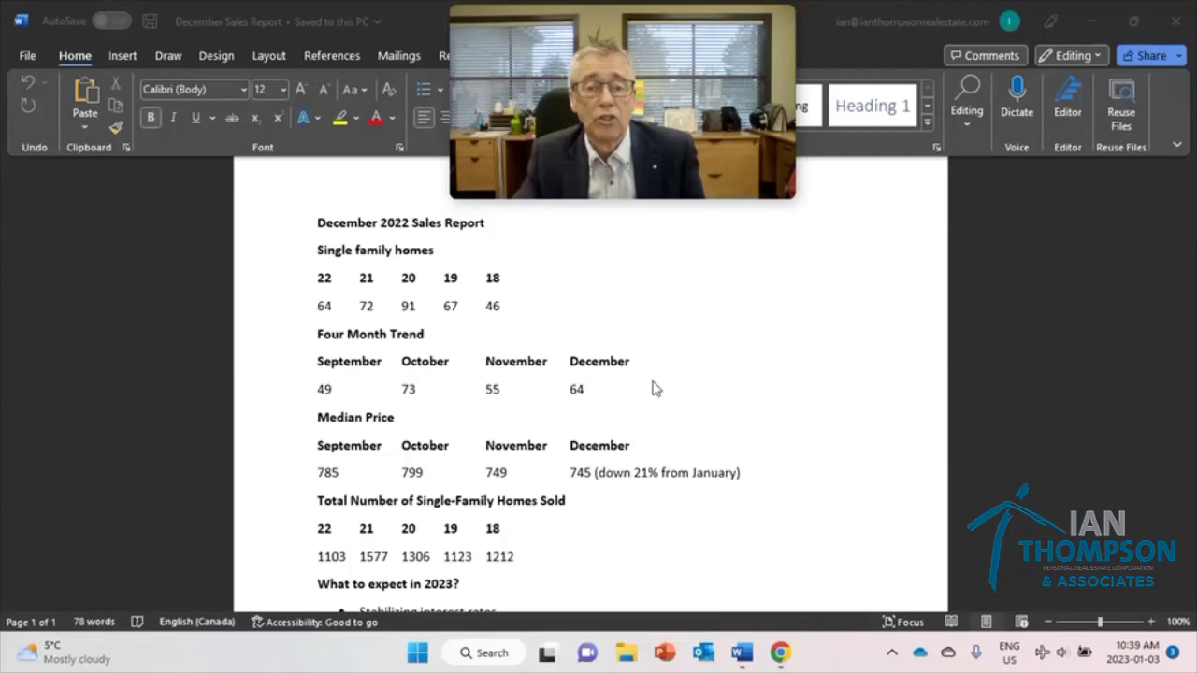
{"action": "scroll", "scroll_direction": "down", "scroll_amount": 3}
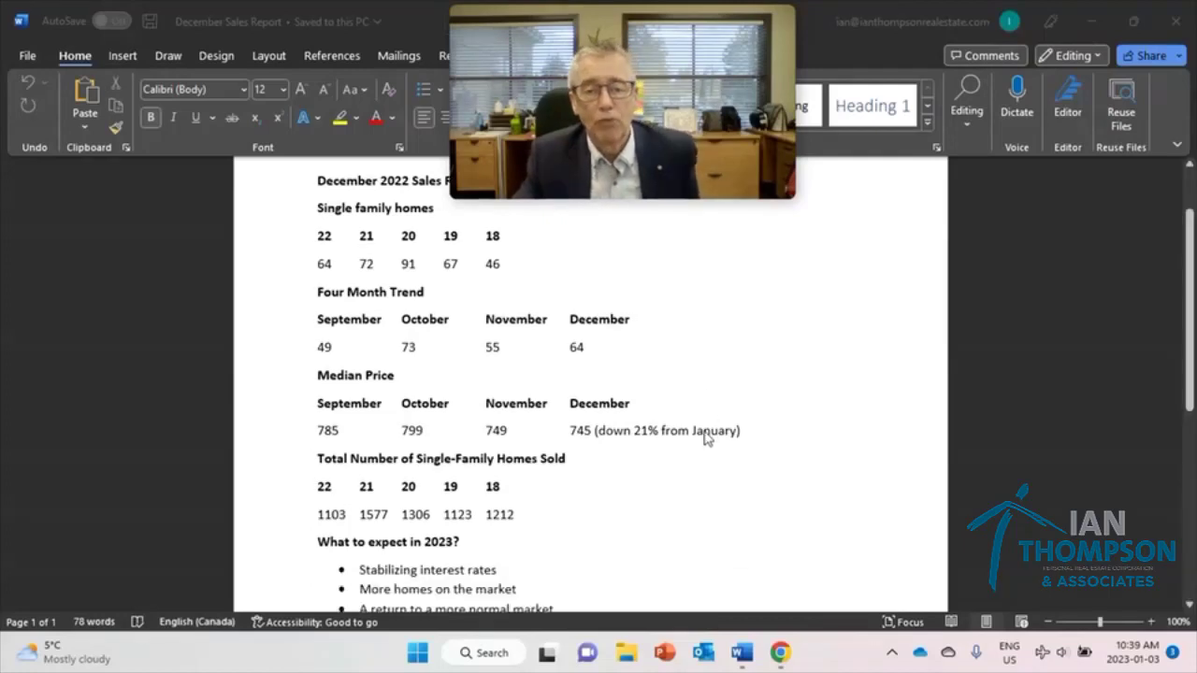
{"action": "mouse_move", "coordinate": [346, 451]}
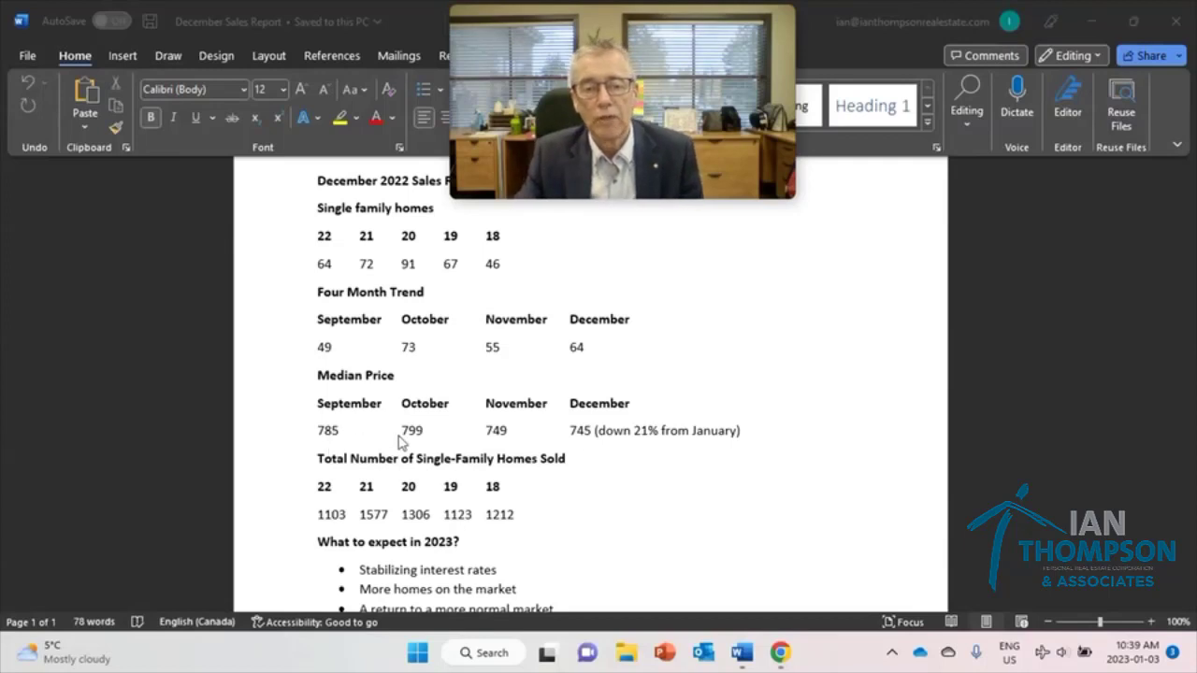
{"action": "mouse_move", "coordinate": [497, 441]}
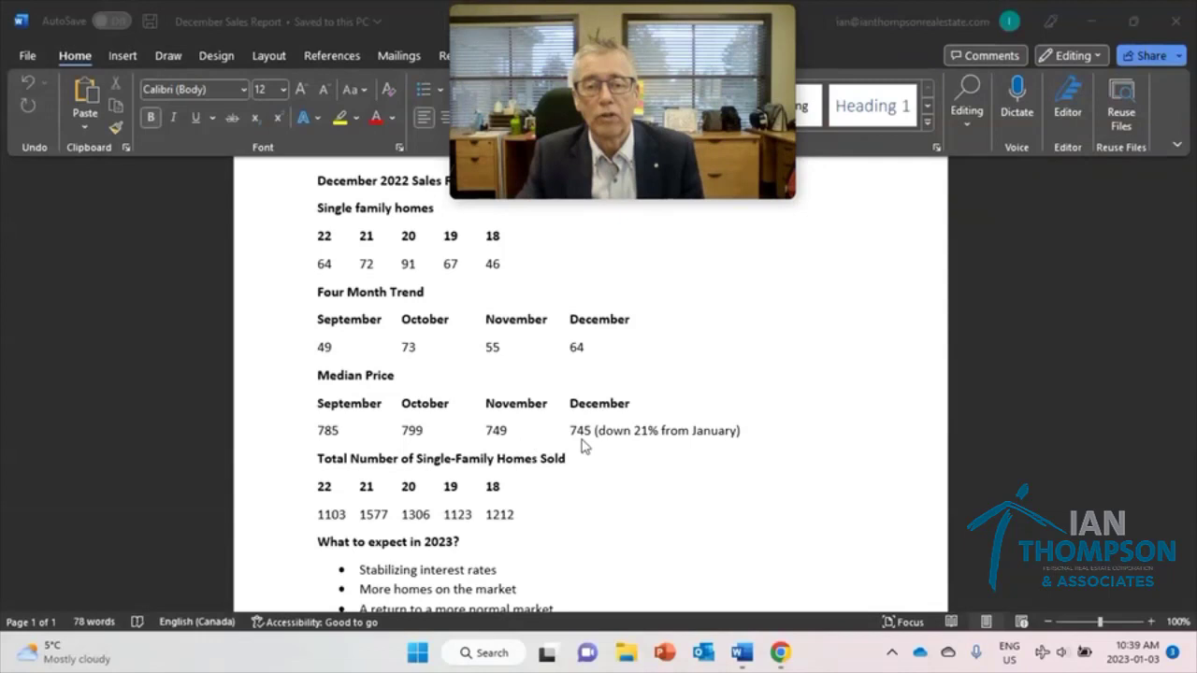
{"action": "mouse_move", "coordinate": [519, 441]}
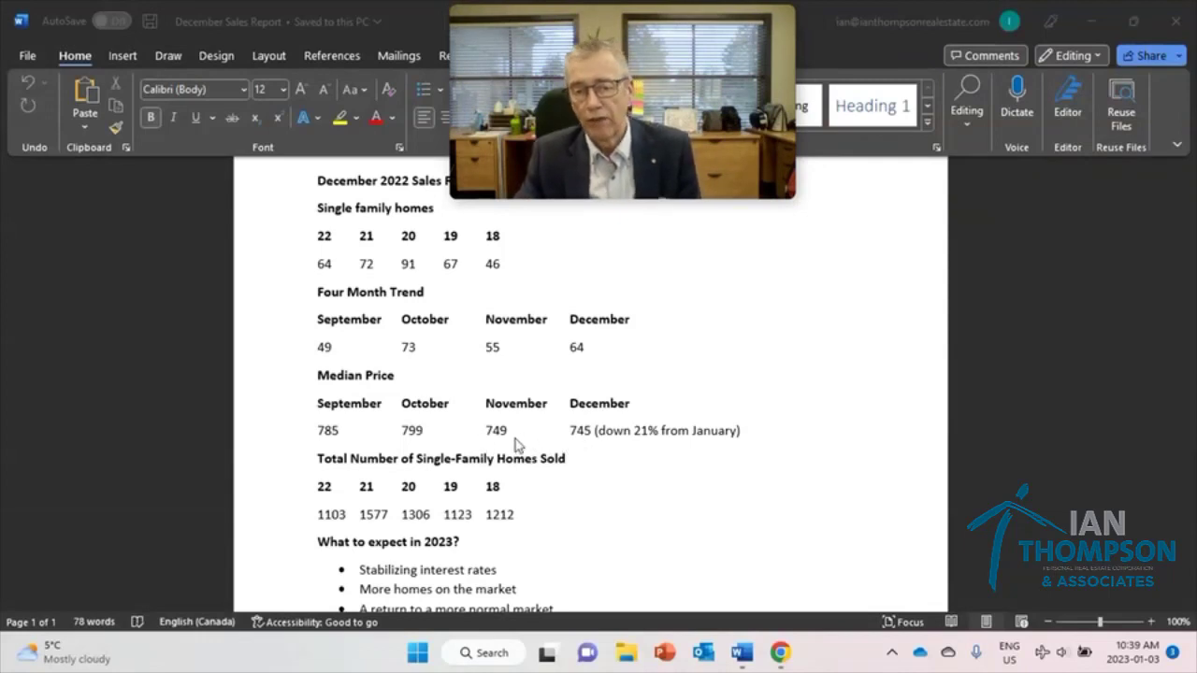
{"action": "mouse_move", "coordinate": [606, 454]}
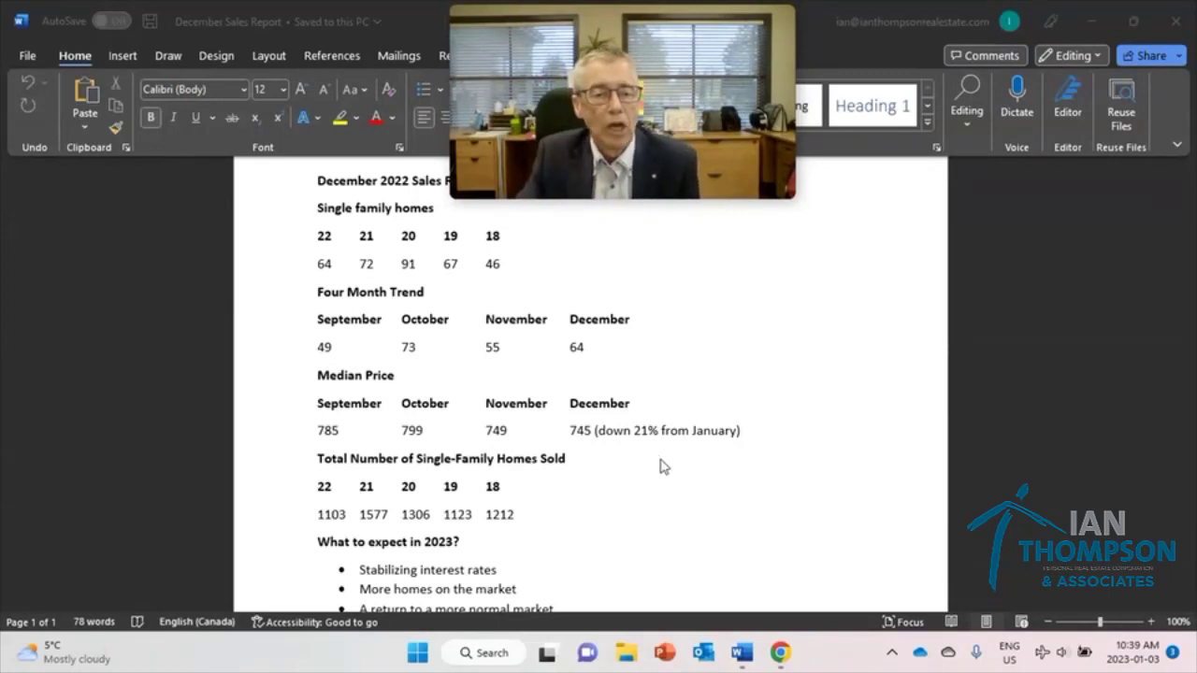
{"action": "scroll", "scroll_direction": "down", "scroll_amount": 3}
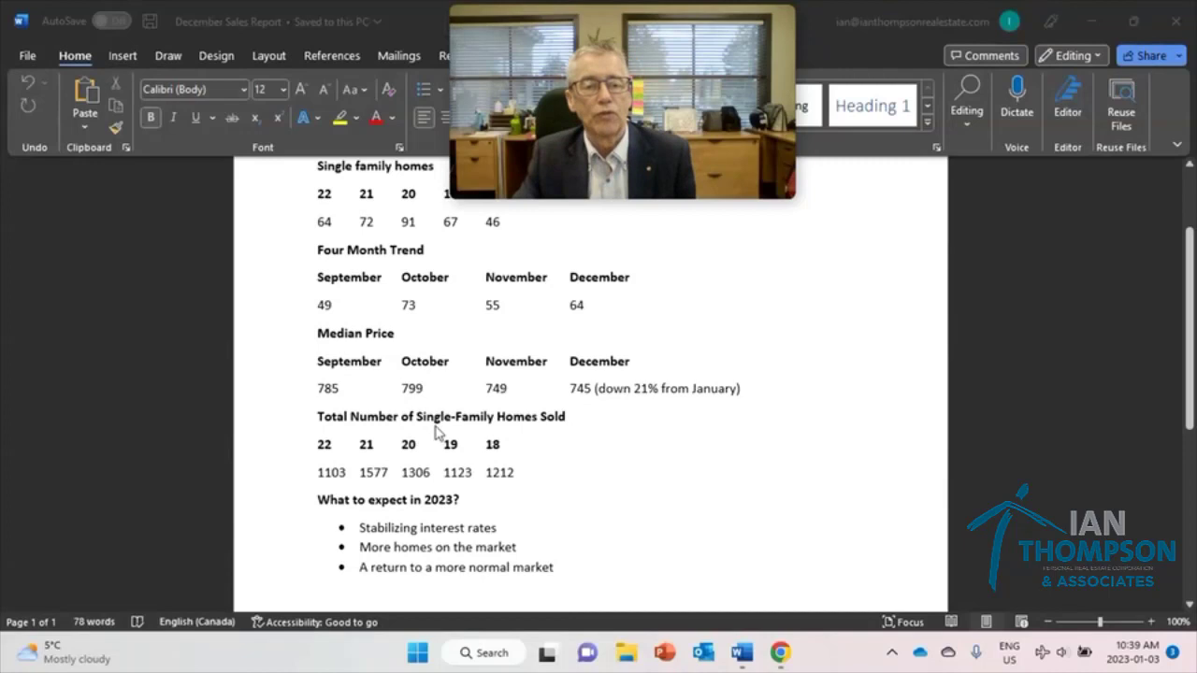
{"action": "mouse_move", "coordinate": [662, 437]}
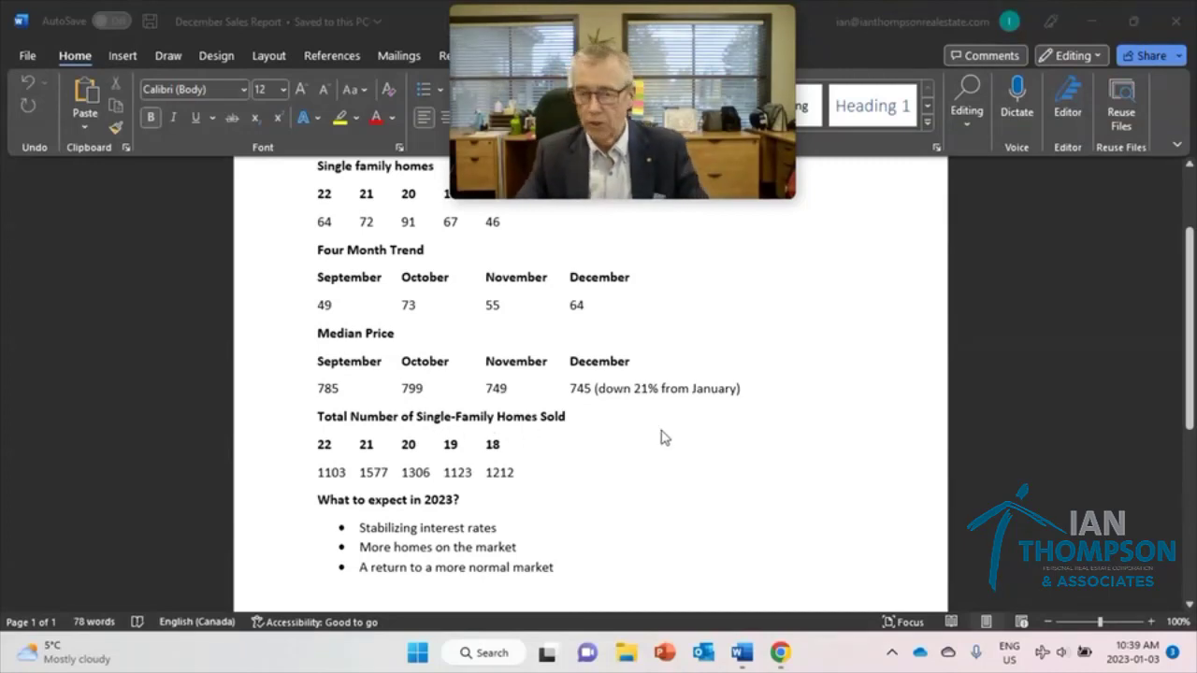
{"action": "mouse_move", "coordinate": [284, 445]}
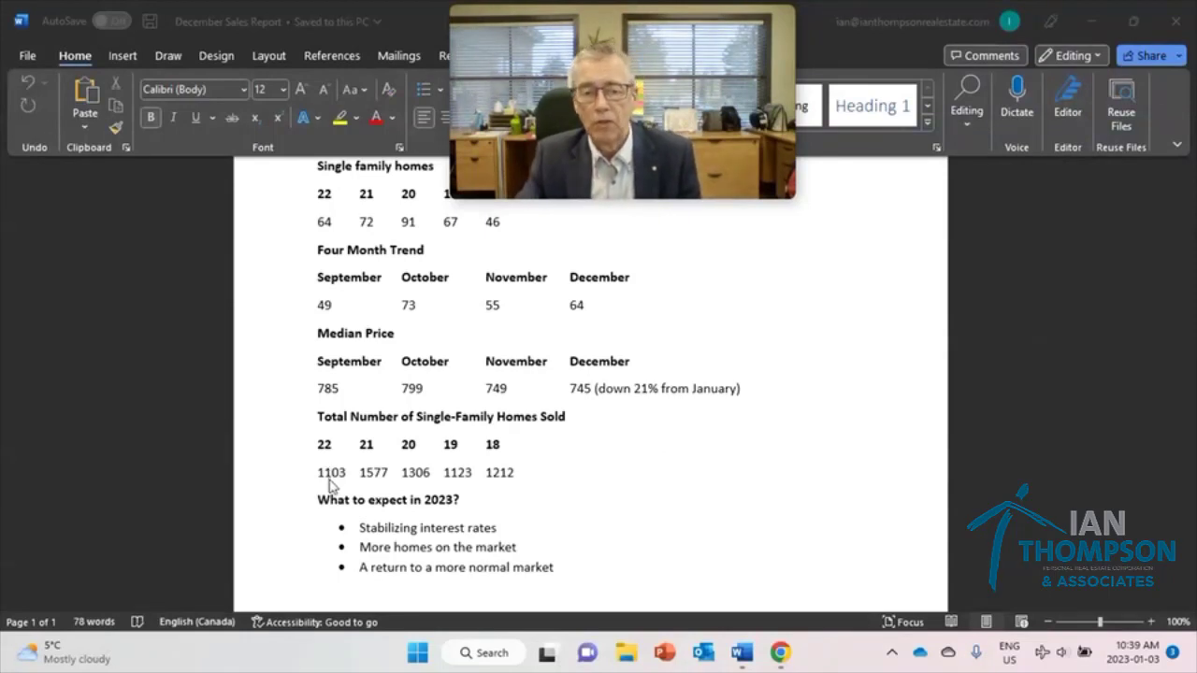
{"action": "mouse_move", "coordinate": [372, 490]}
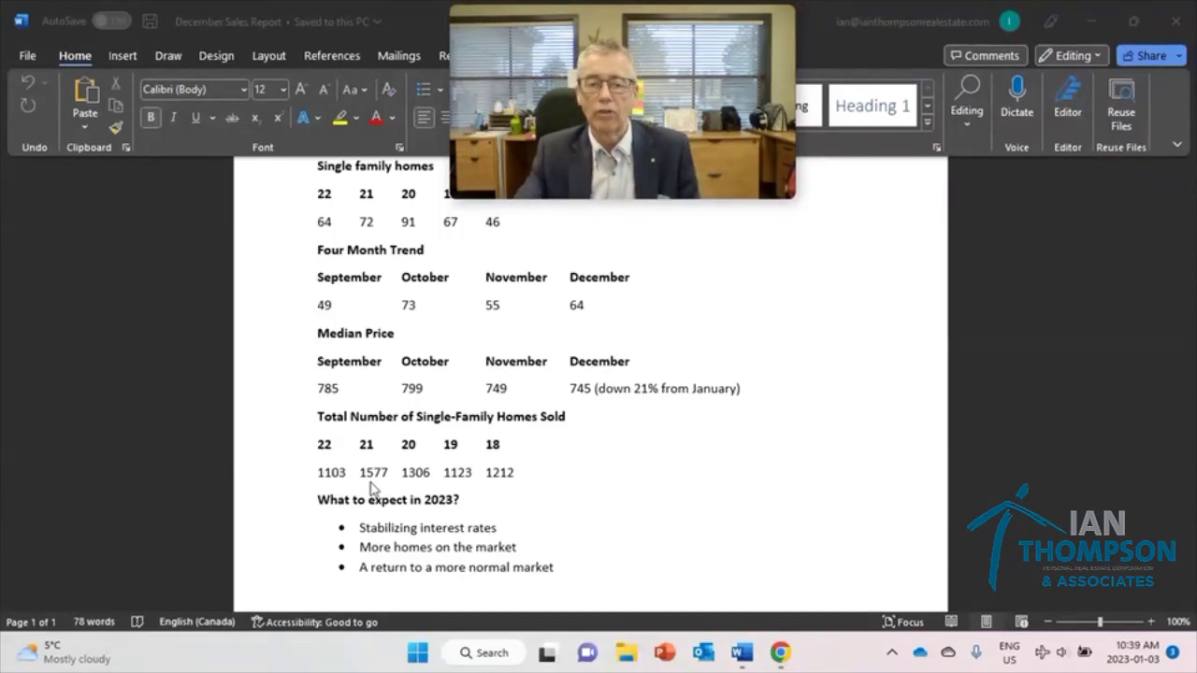